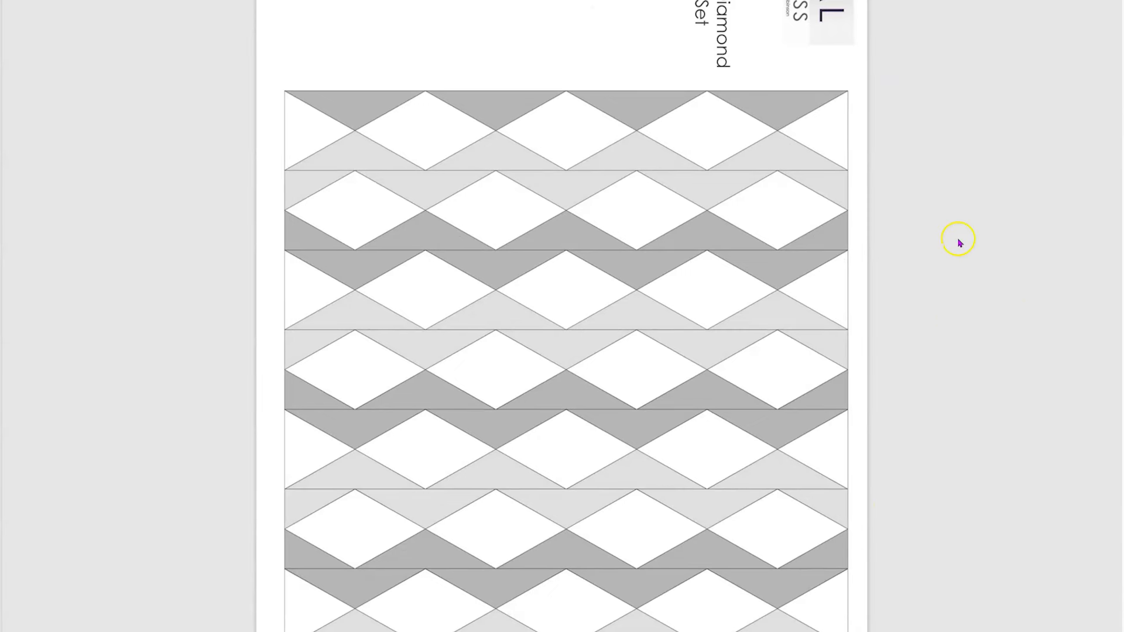
{"action": "mouse_move", "coordinate": [492, 195]}
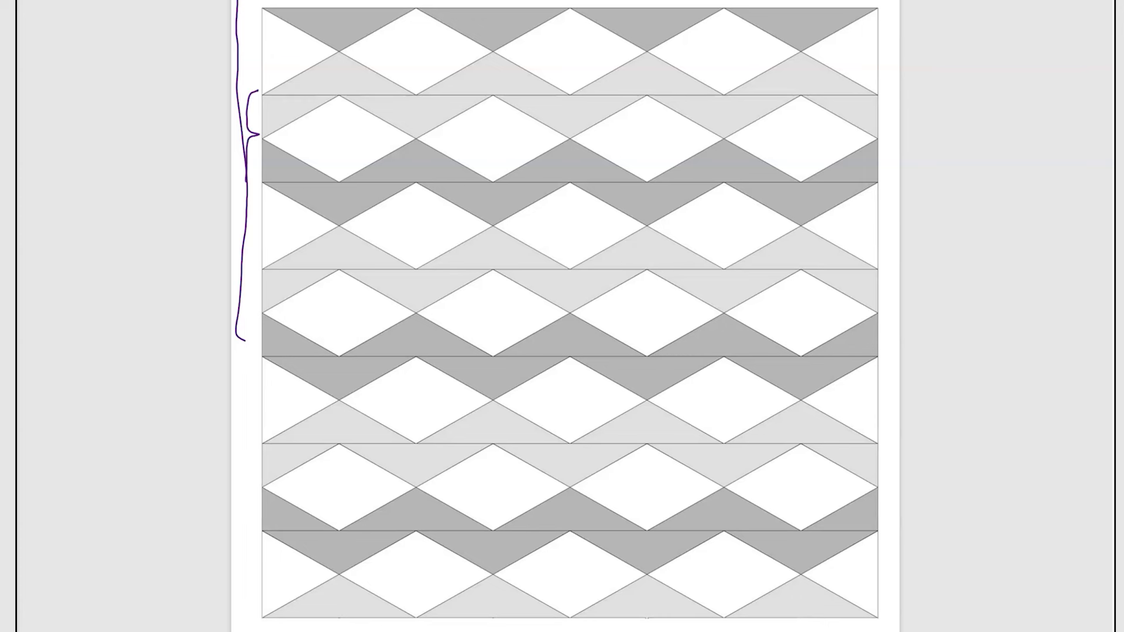
Draw small purple curved ticks beside the bracket at the second row's left edge
{"action": "left_click_drag", "start_coordinate": [251, 107], "coordinate": [251, 144]}
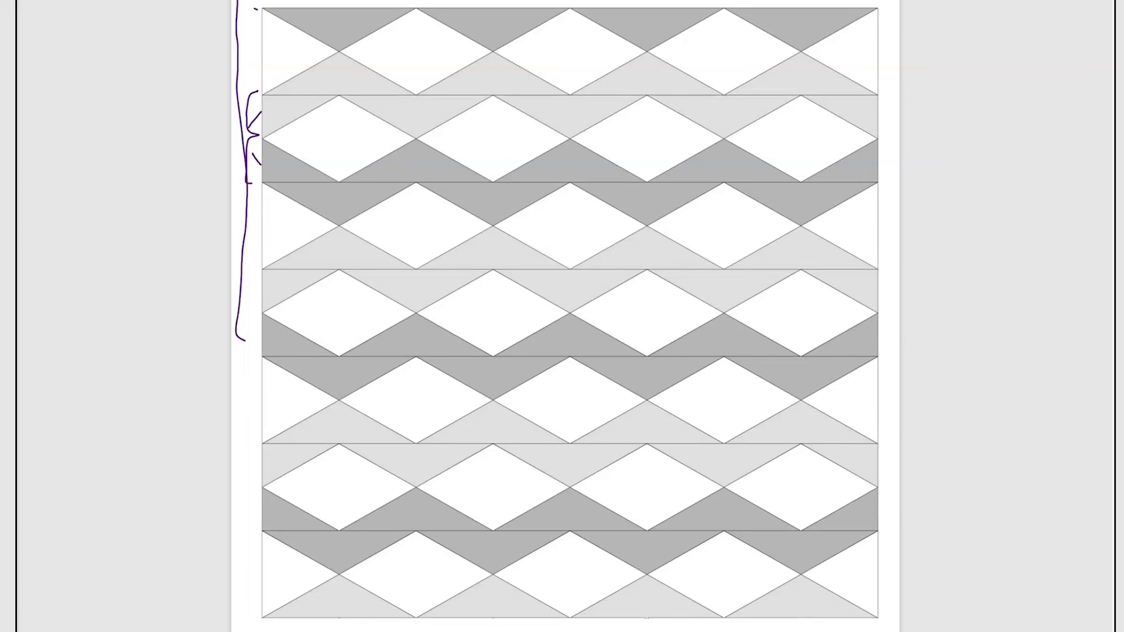
{"action": "left_click_drag", "start_coordinate": [265, 21], "coordinate": [308, 25]}
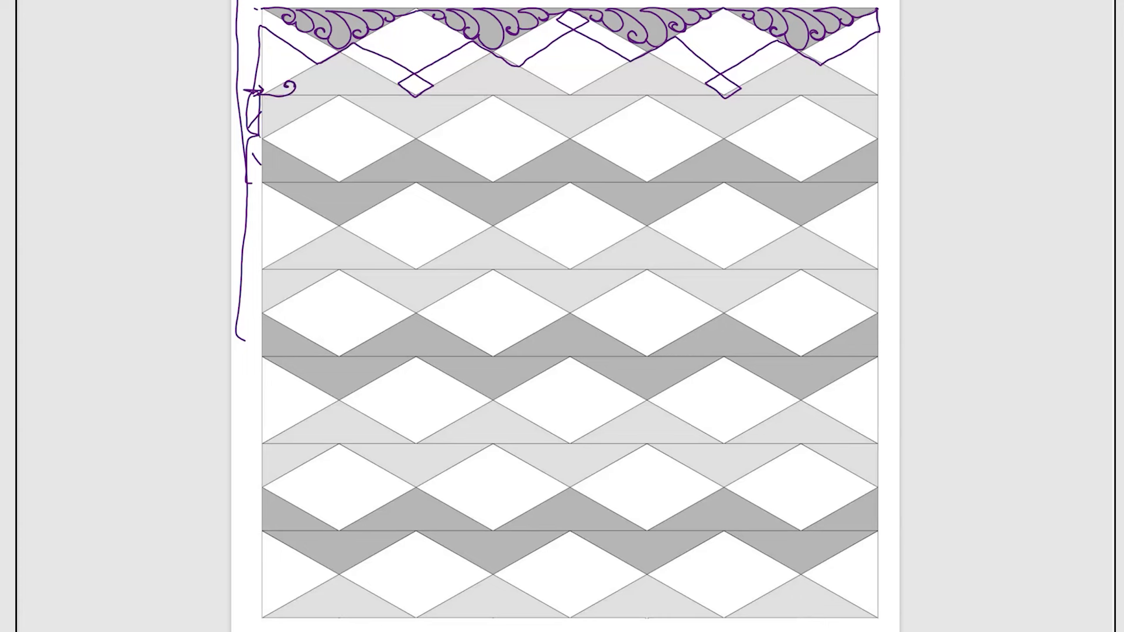
Sketch a purple feather curl at the left edge of the second diamond row
{"action": "left_click_drag", "start_coordinate": [258, 86], "coordinate": [286, 115]}
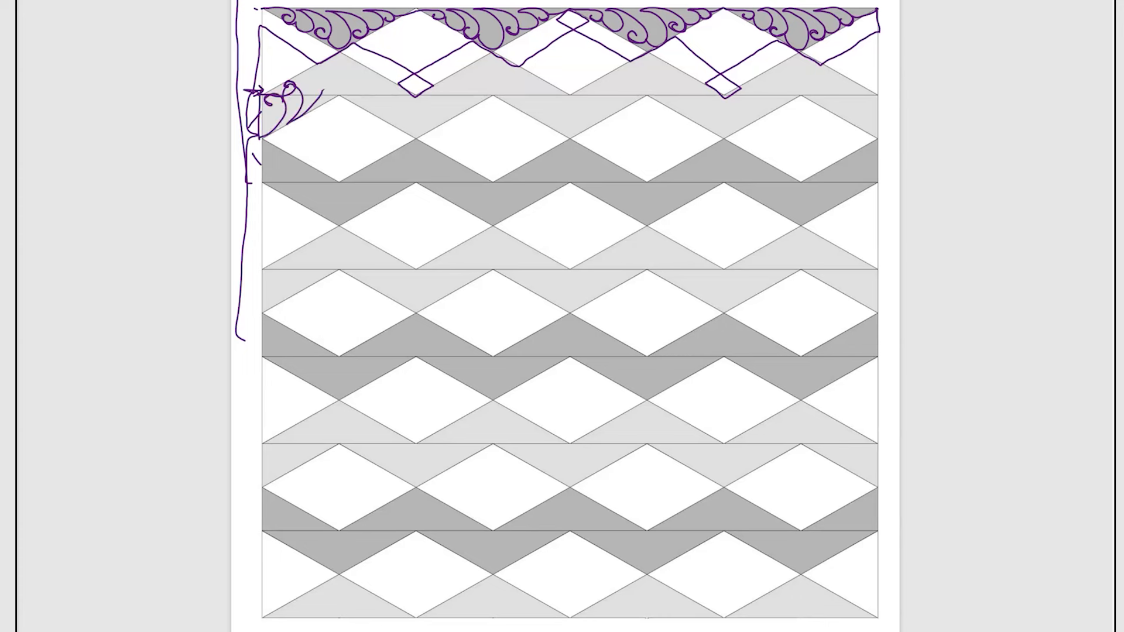